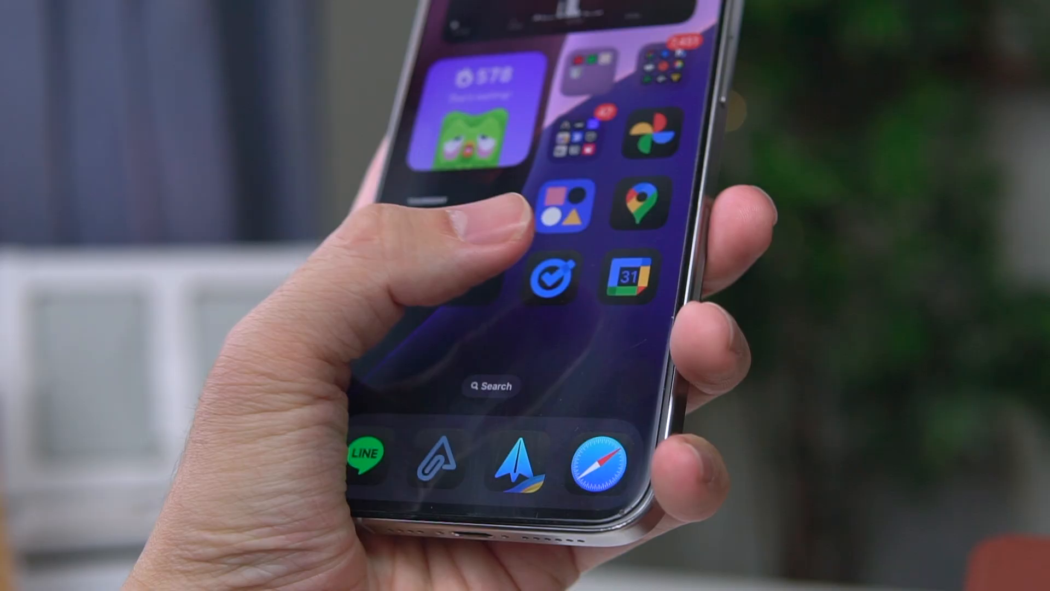
Create the one-hour task 'Plan the kyoto trip for Tania', due Fri 2:00pm.
left_click(553, 278)
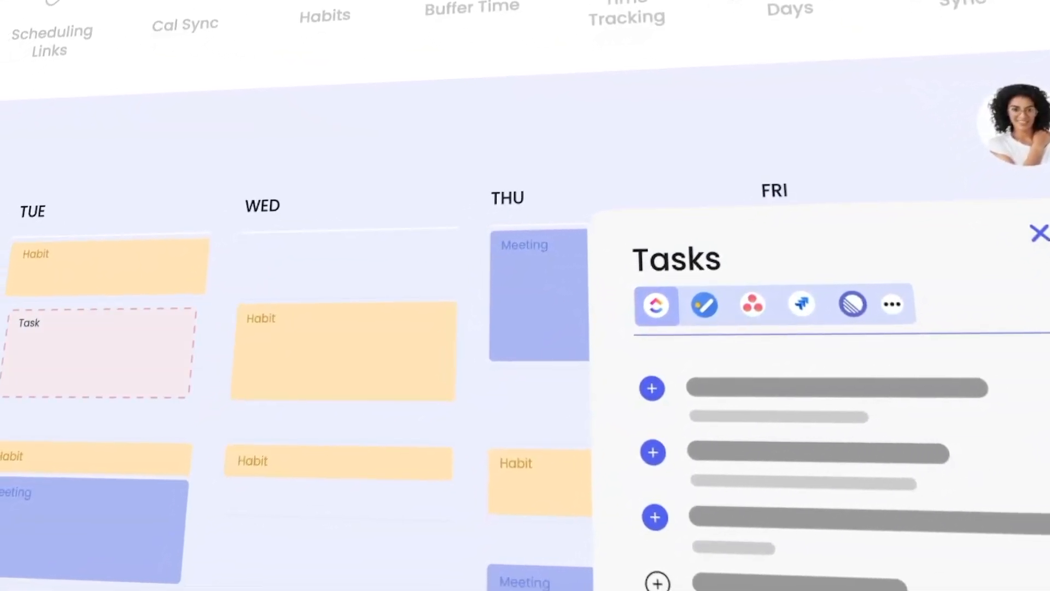
left_click(1037, 234)
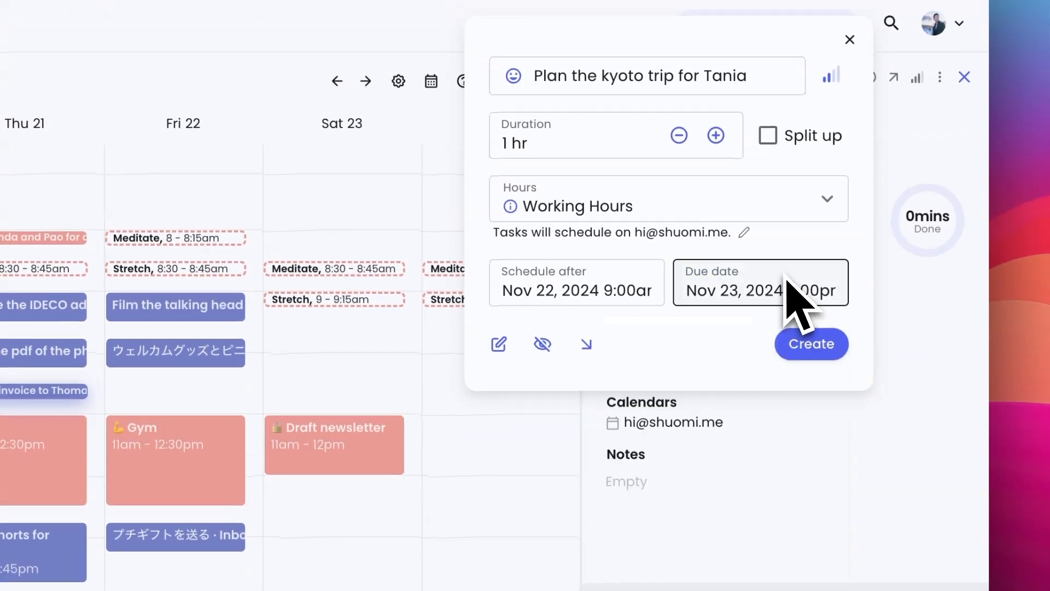
left_click(811, 343)
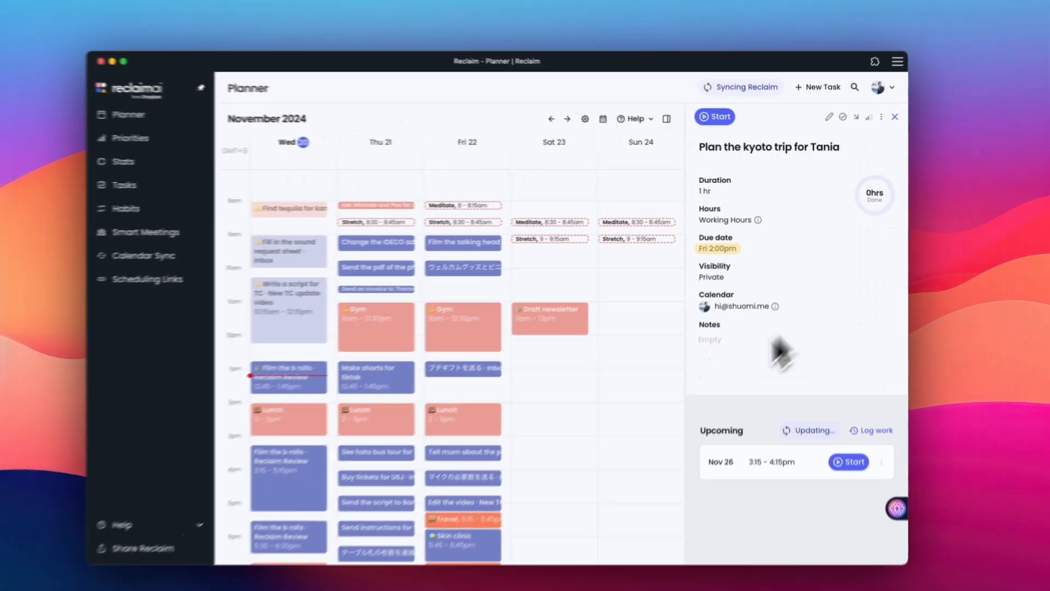